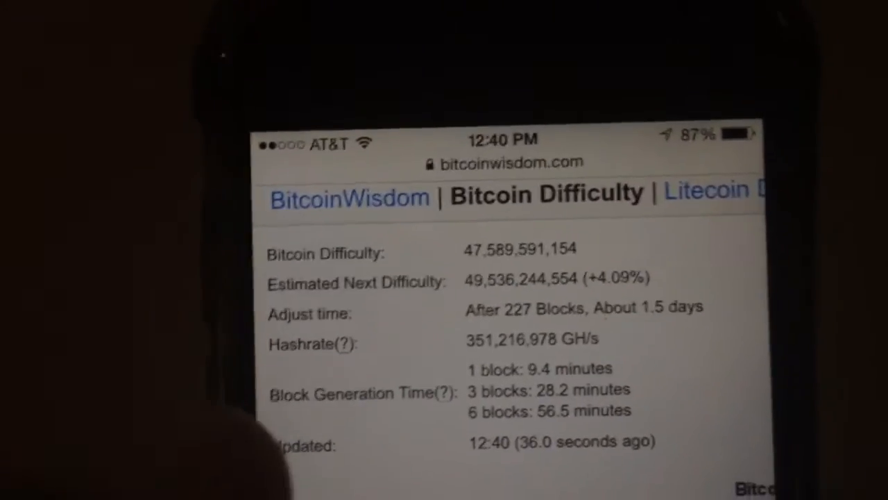
scroll("down", 3)
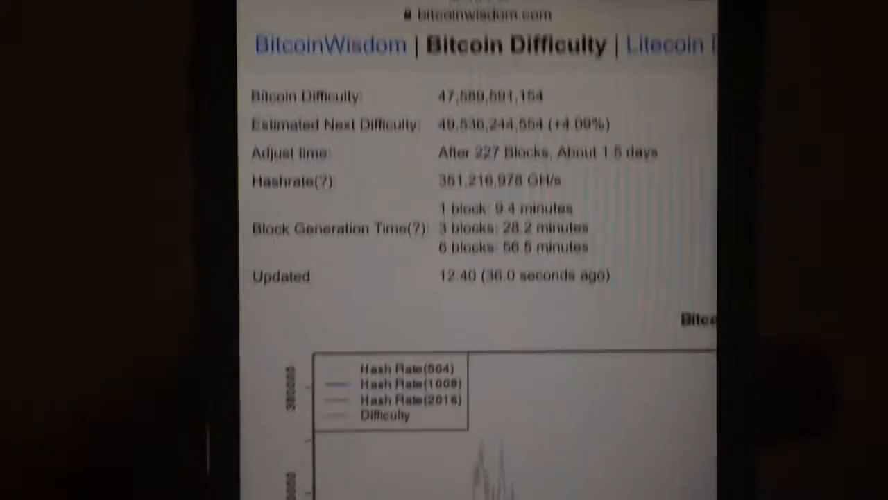